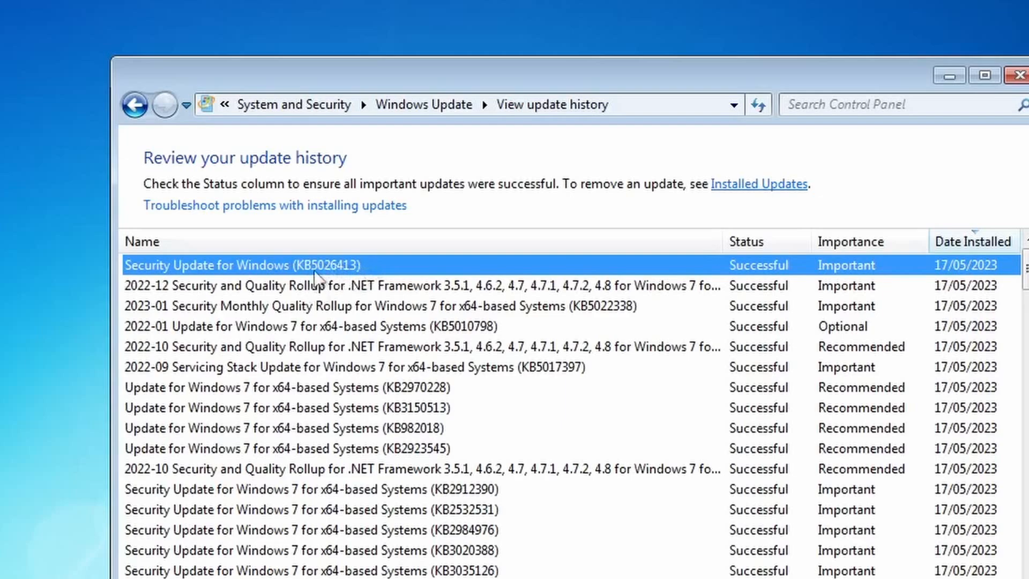
- Review the KB5026413 update details, then close the update history window
{"action": "double_click", "coordinate": [252, 265]}
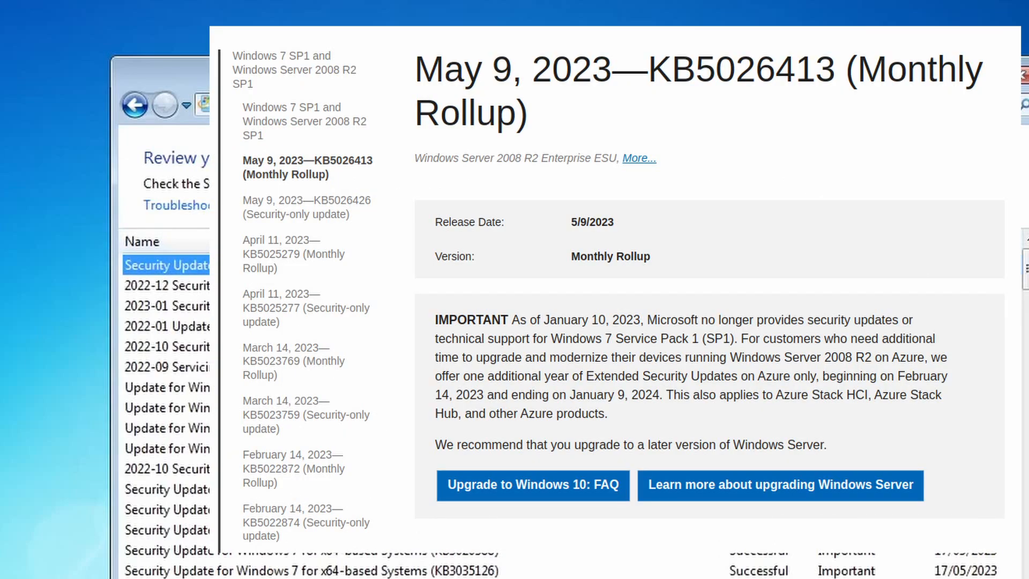
{"action": "left_click", "coordinate": [166, 285]}
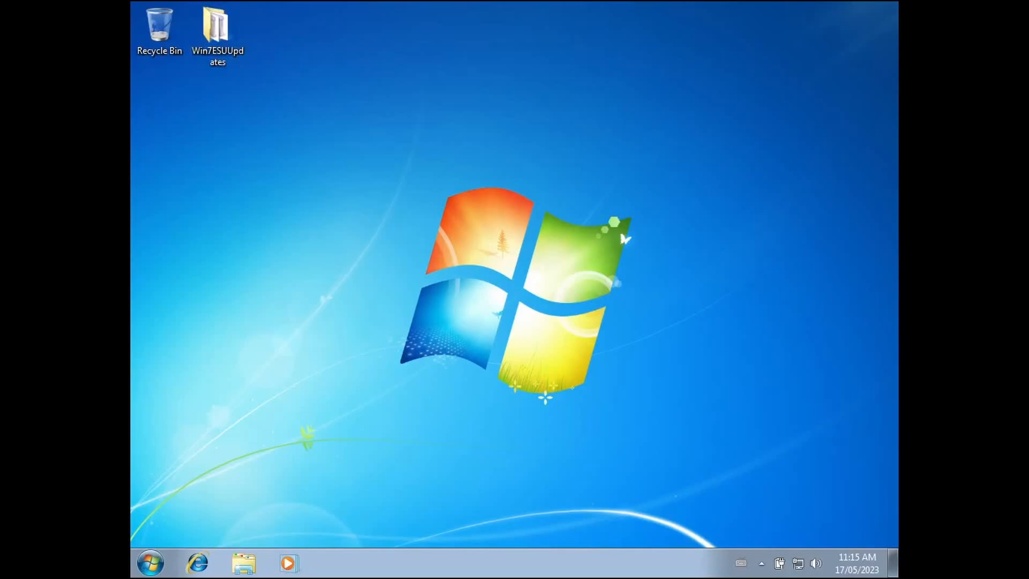
- Browse Windows Explorer to the extracted BypassESU-v9-AIO-main folder
{"action": "left_click", "coordinate": [217, 29]}
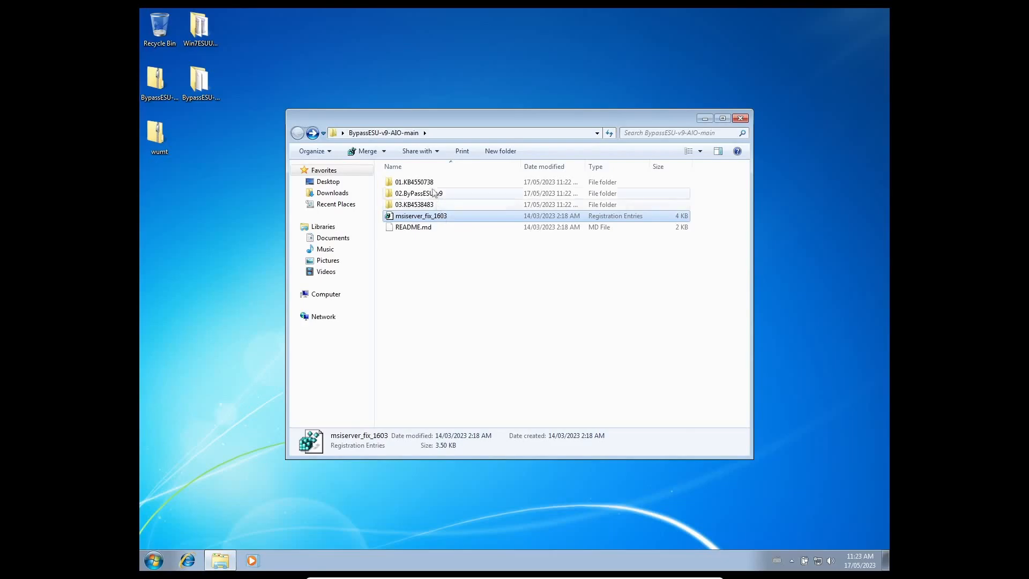
- Run LiveOS-Setup from 02.ByPassESU-v9 as administrator and accept the KB4538483 install
{"action": "double_click", "coordinate": [418, 193]}
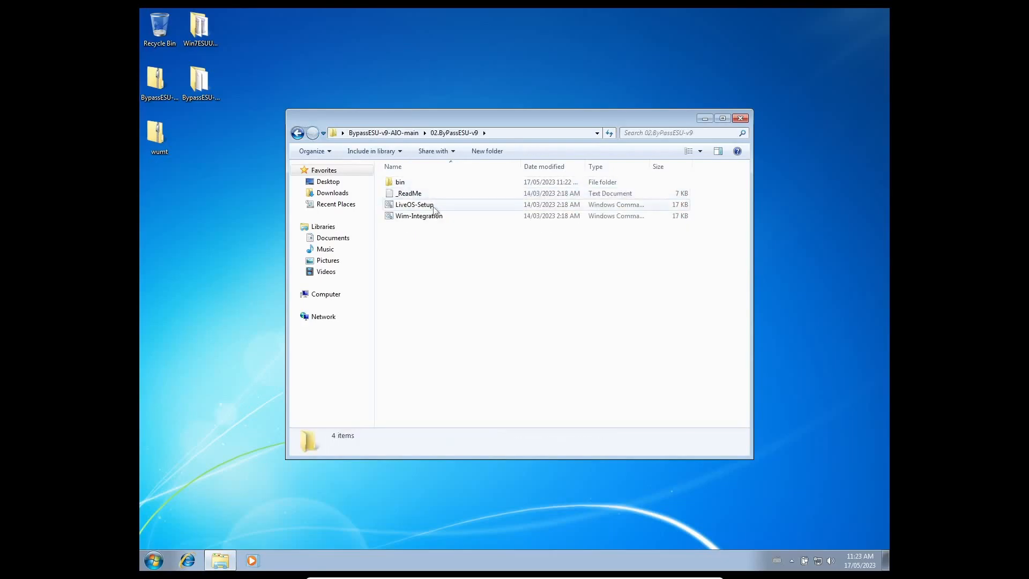
{"action": "right_click", "coordinate": [414, 204]}
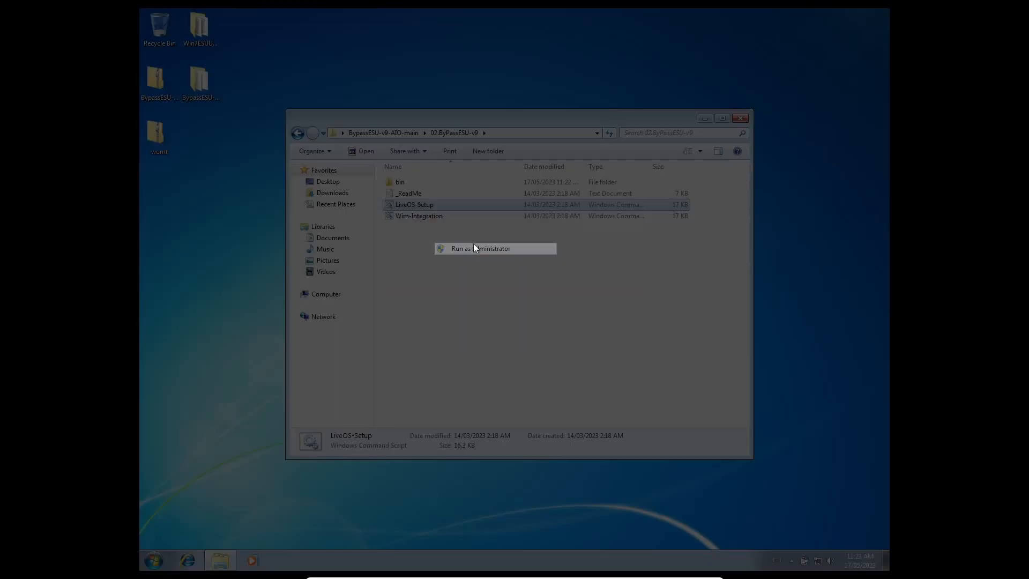
{"action": "left_click", "coordinate": [486, 248]}
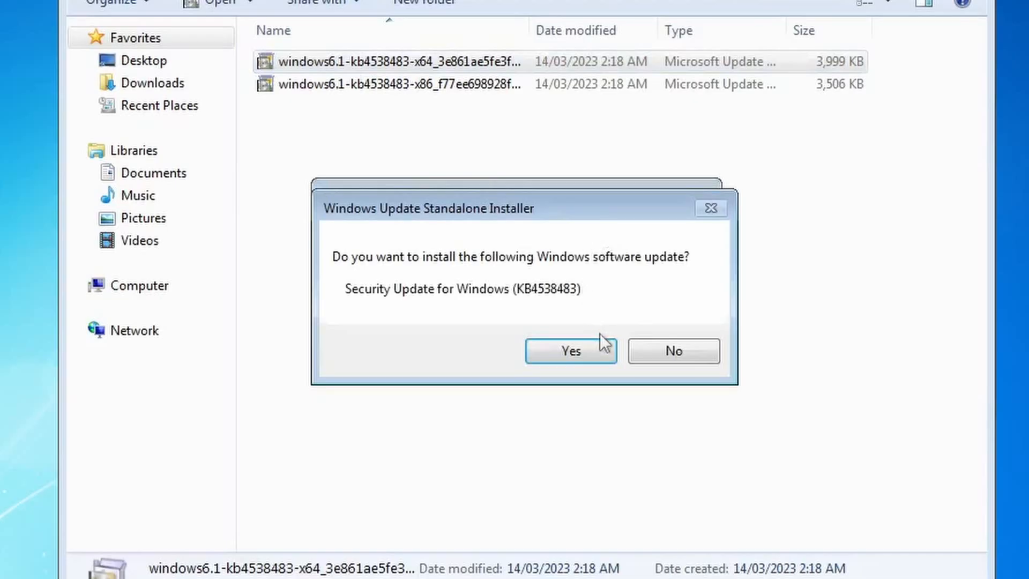
{"action": "left_click", "coordinate": [569, 350]}
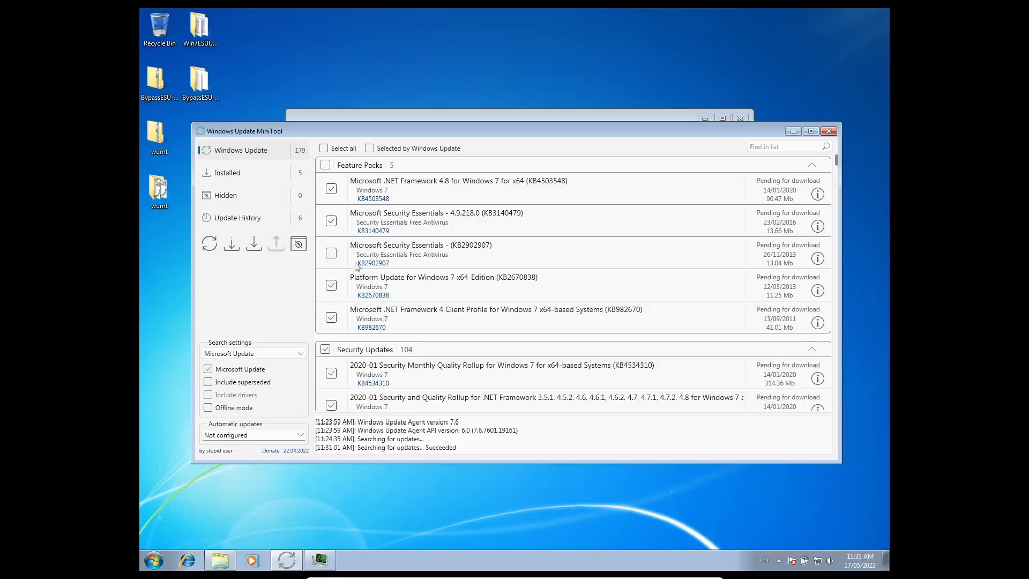
- Tick Microsoft Security Essentials KB2902907 and scroll through the remaining update lists
{"action": "left_click", "coordinate": [331, 253]}
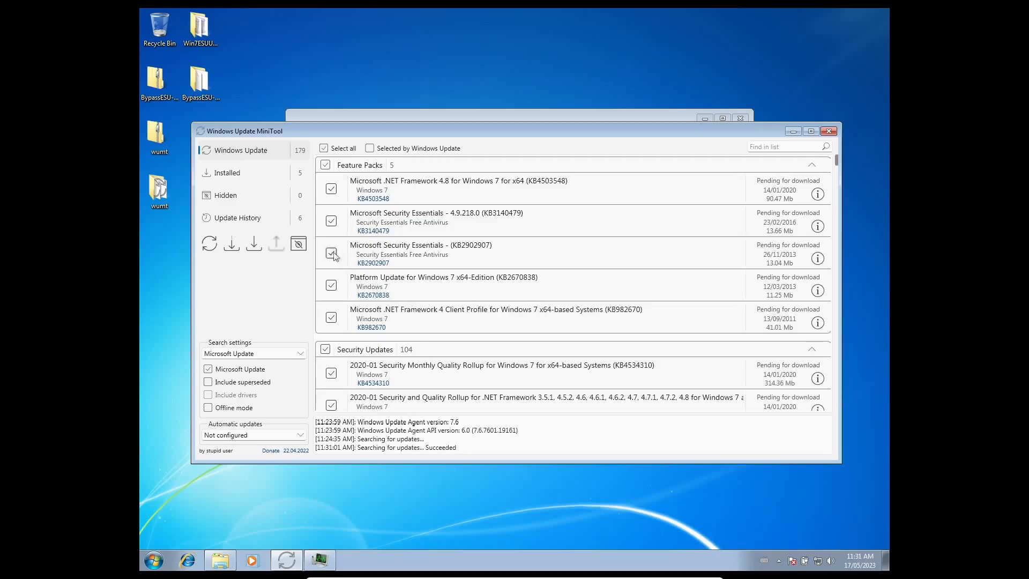
{"action": "scroll", "scroll_direction": "down", "scroll_amount": 3}
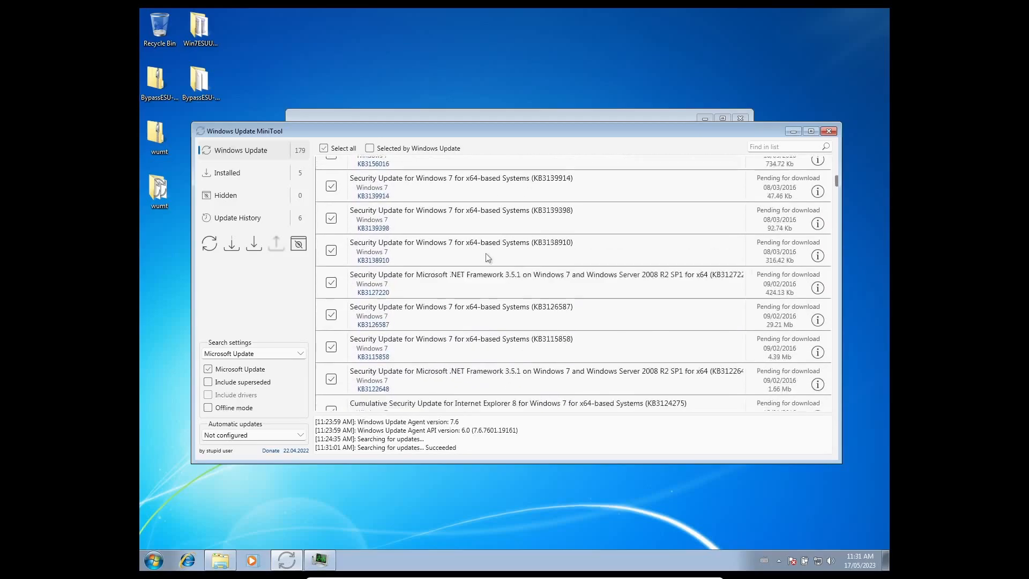
{"action": "scroll", "scroll_direction": "down", "scroll_amount": 3}
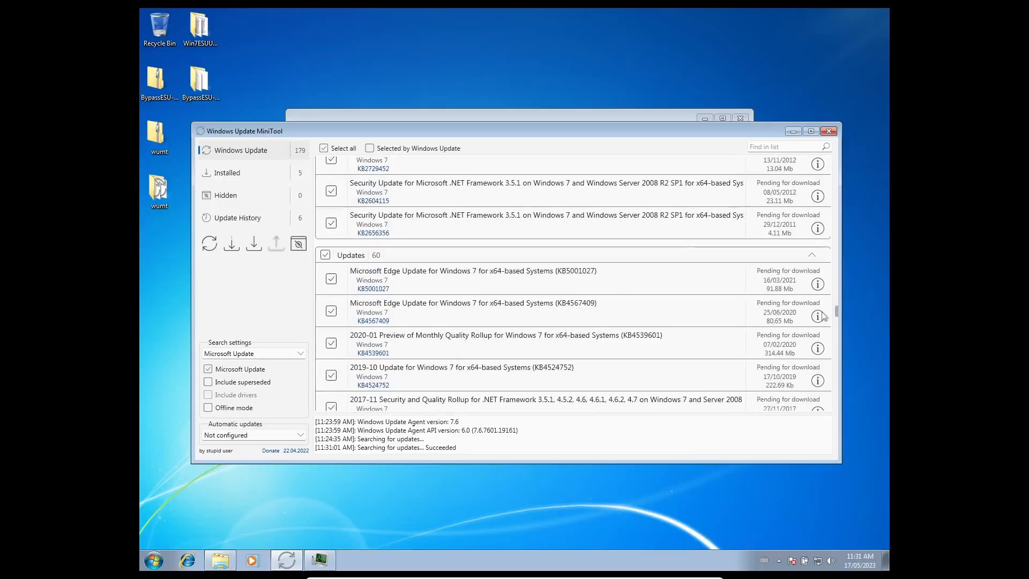
{"action": "scroll", "scroll_direction": "down", "scroll_amount": 3}
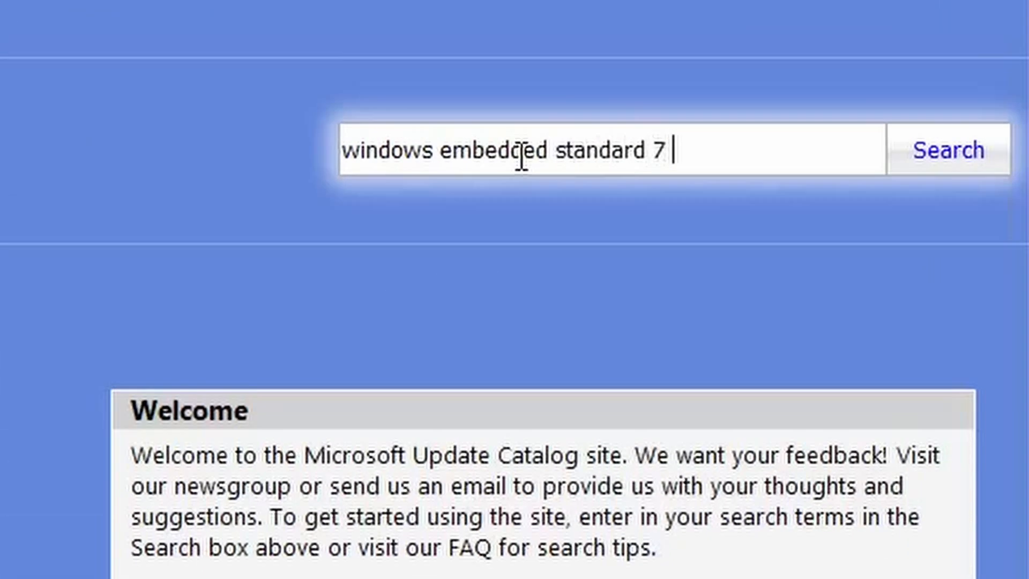
- Search the catalog for 'windows embedded standard 7 security'
{"action": "type", "text": "securi"}
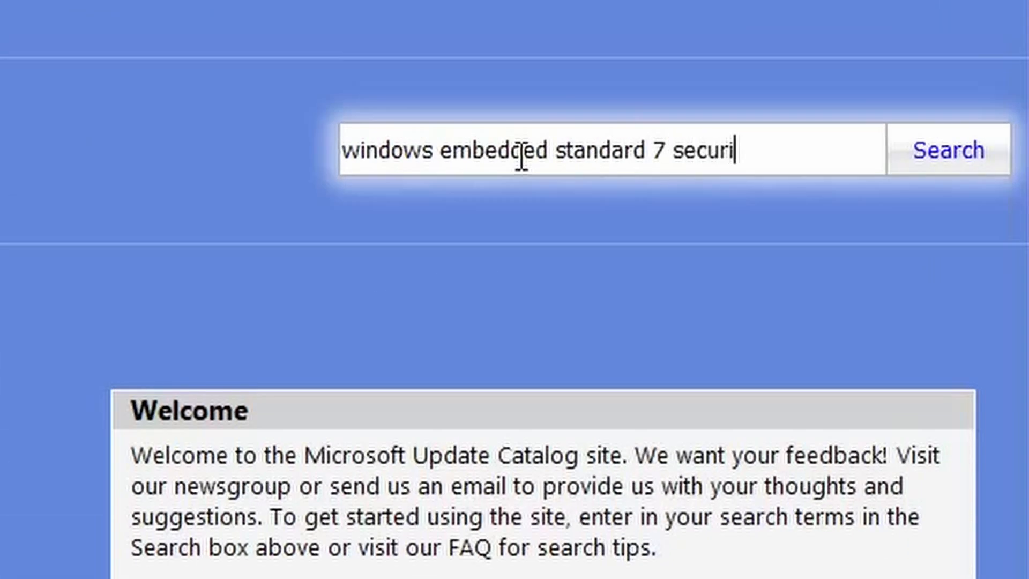
{"action": "left_click", "coordinate": [947, 149]}
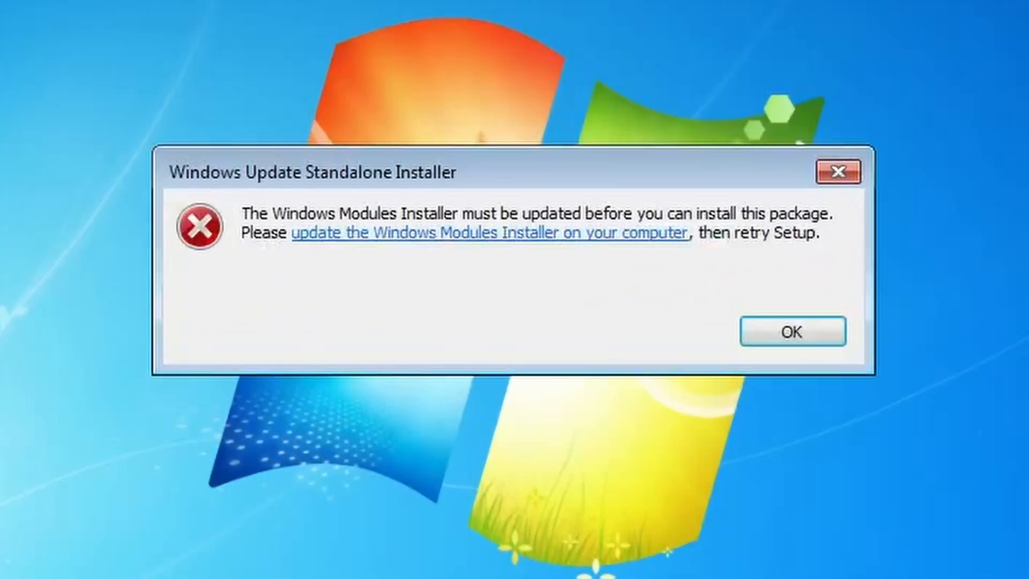
- Dismiss the Windows Modules Installer error from the standalone installer
{"action": "left_click", "coordinate": [791, 330]}
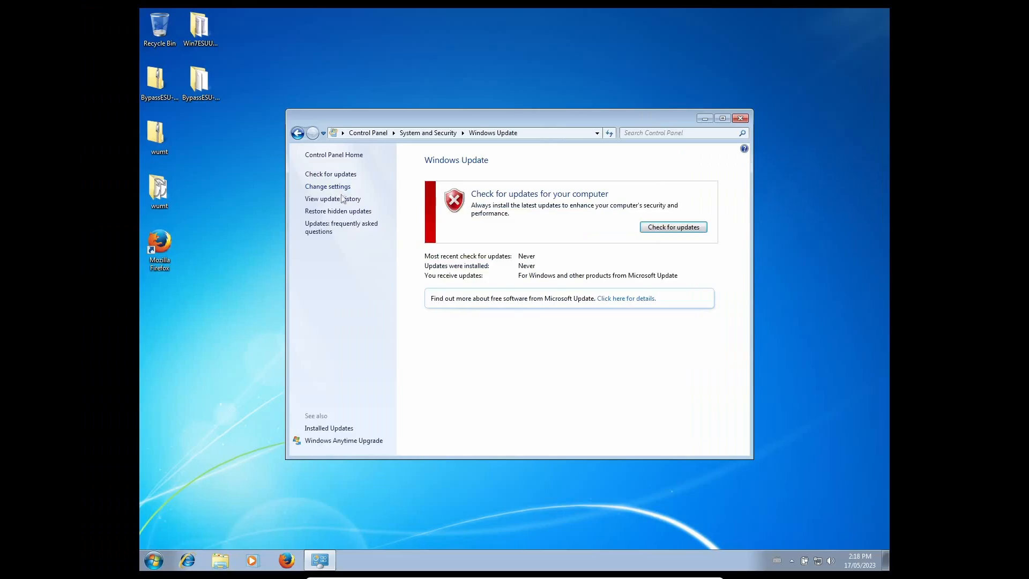
- Open update history and select the KB5026413 and 2022-12 .NET rollup entries
{"action": "left_click", "coordinate": [332, 198]}
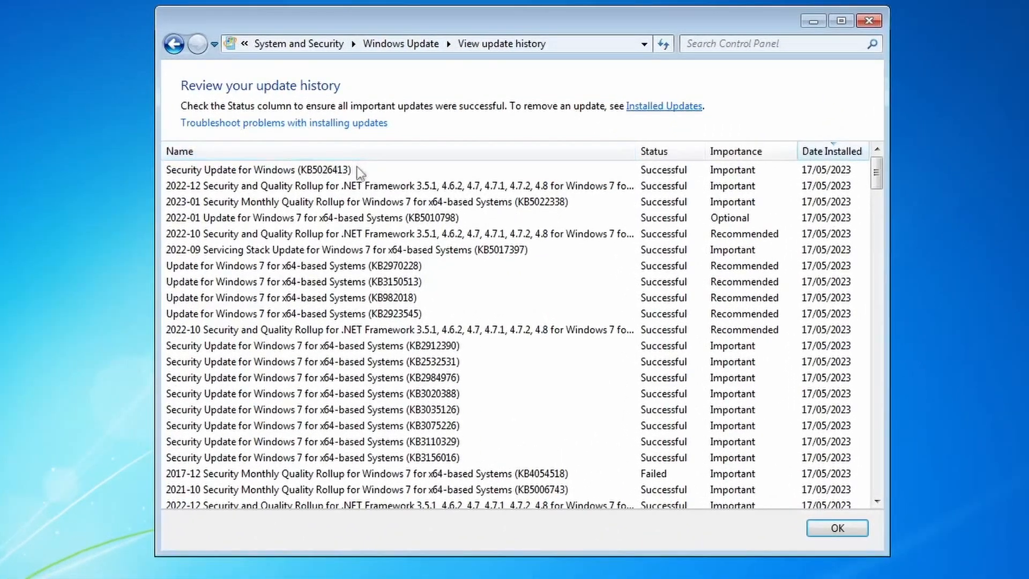
{"action": "left_click", "coordinate": [258, 169]}
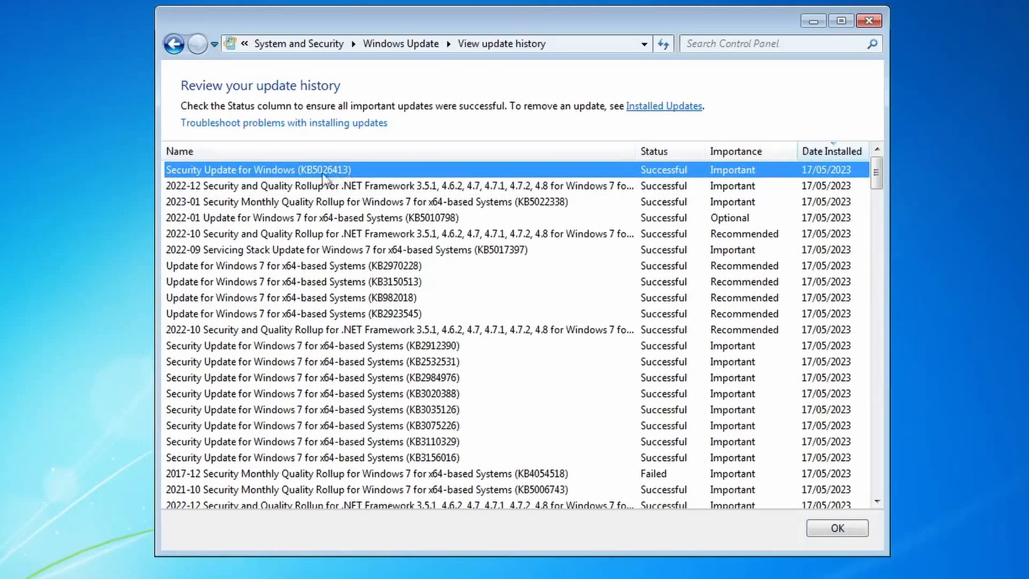
{"action": "left_click", "coordinate": [394, 186]}
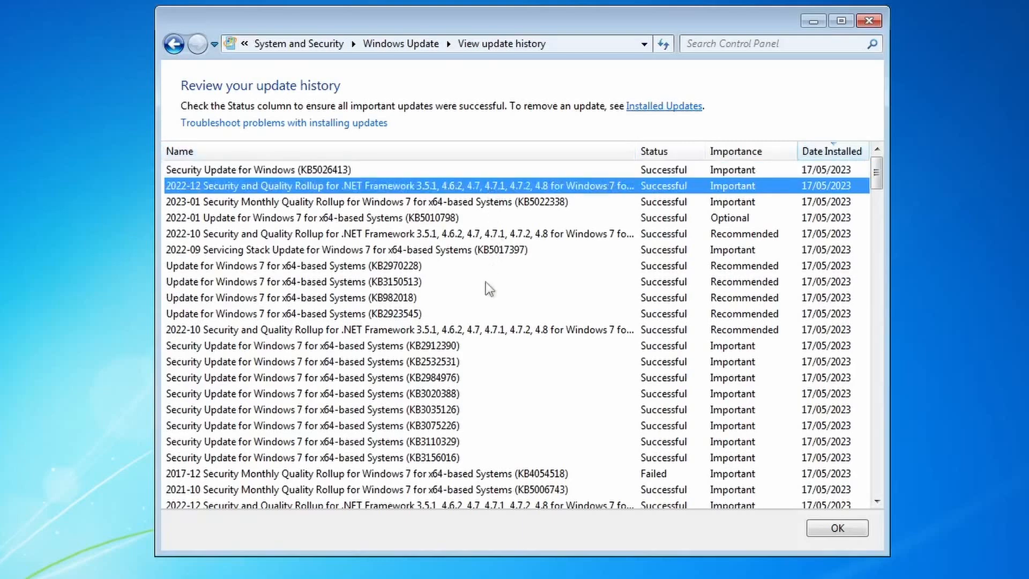
{"action": "mouse_move", "coordinate": [794, 23]}
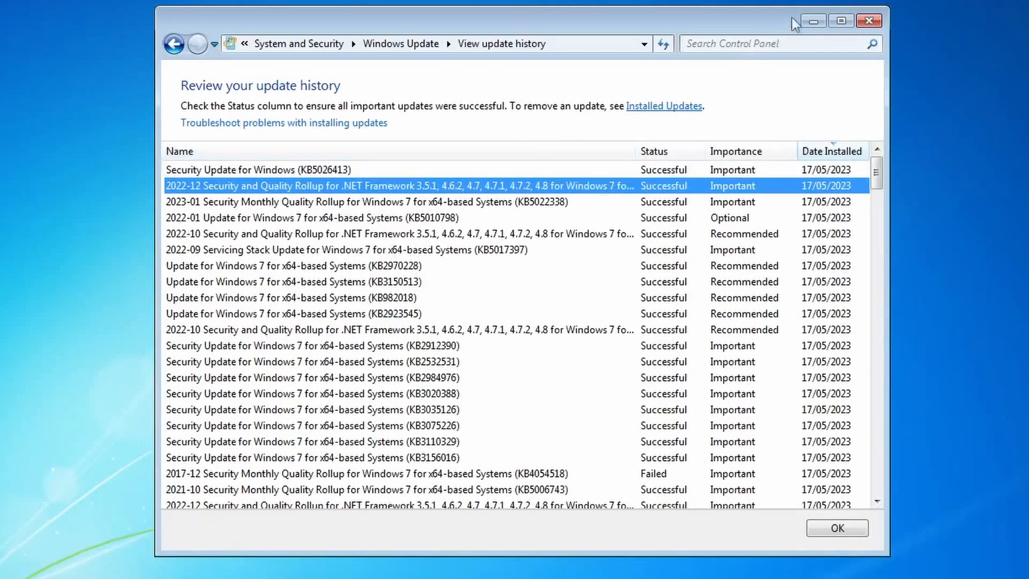